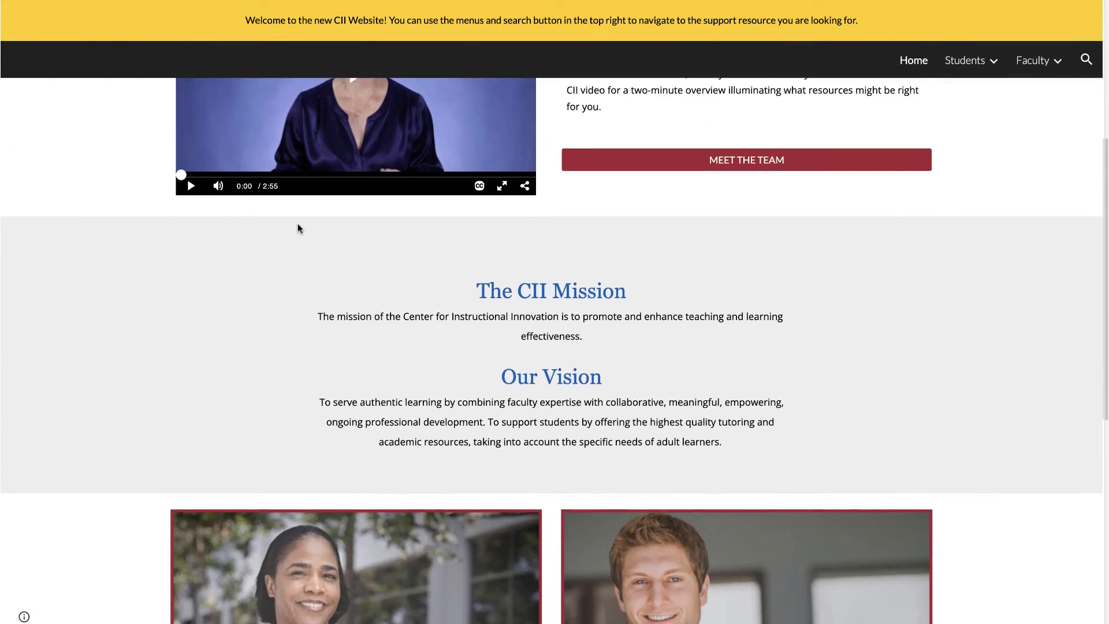
# Scroll the CII home page to reveal the Faculty Services, Student Support and Live Trainings blocks.
pyautogui.scroll(-3)
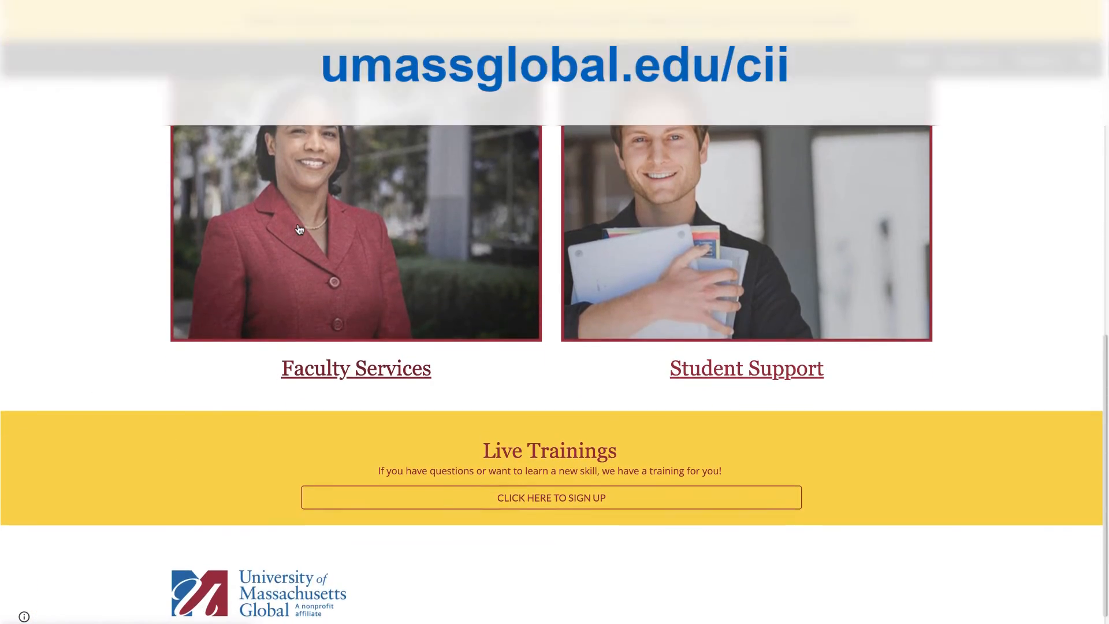
pyautogui.scroll(3)
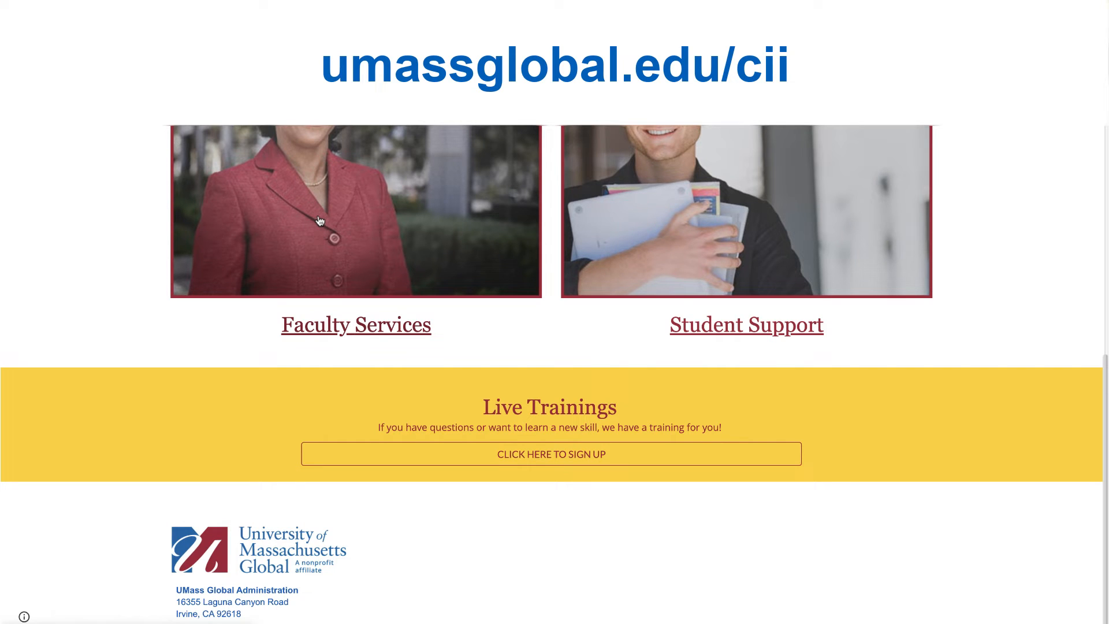
pyautogui.scroll(3)
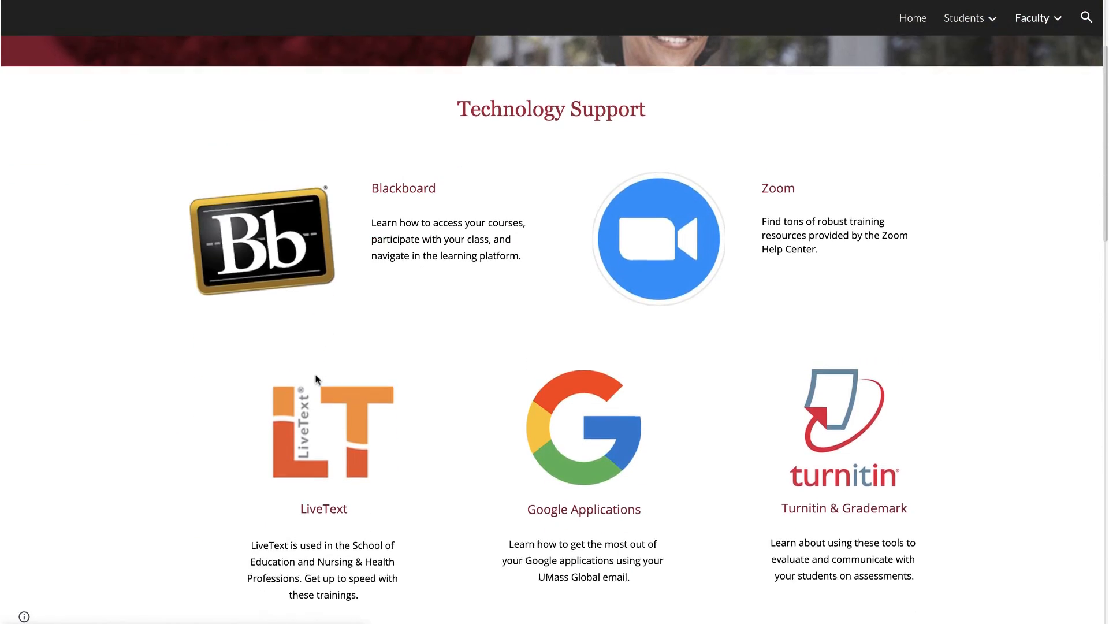
# Move down past Technology Support to the Live Trainings block and follow its sign-up link.
pyautogui.scroll(-3)
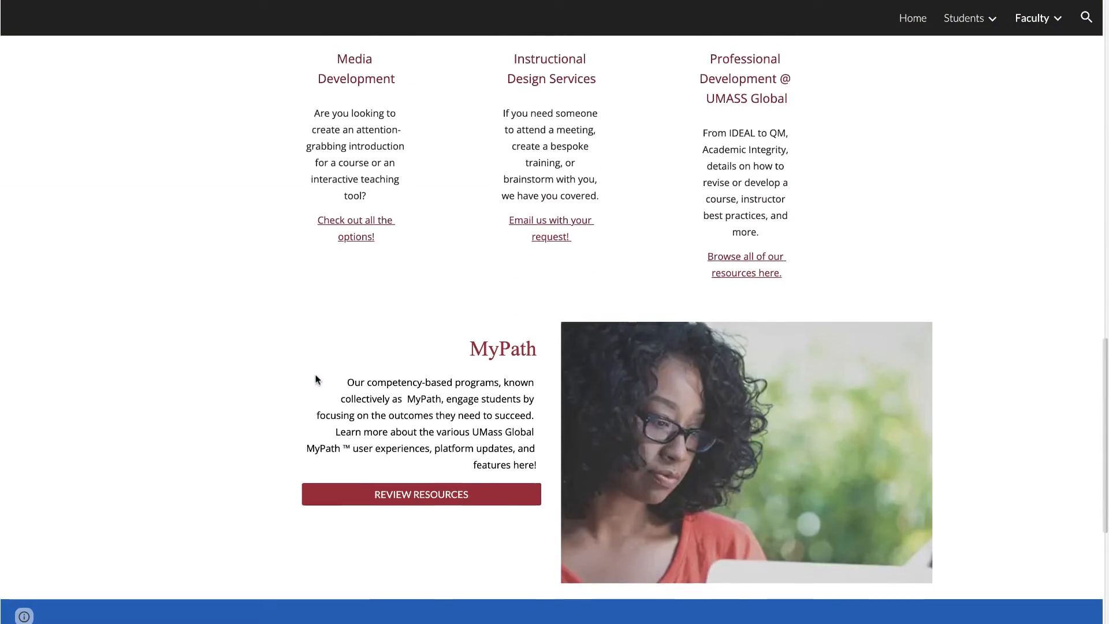
pyautogui.scroll(-3)
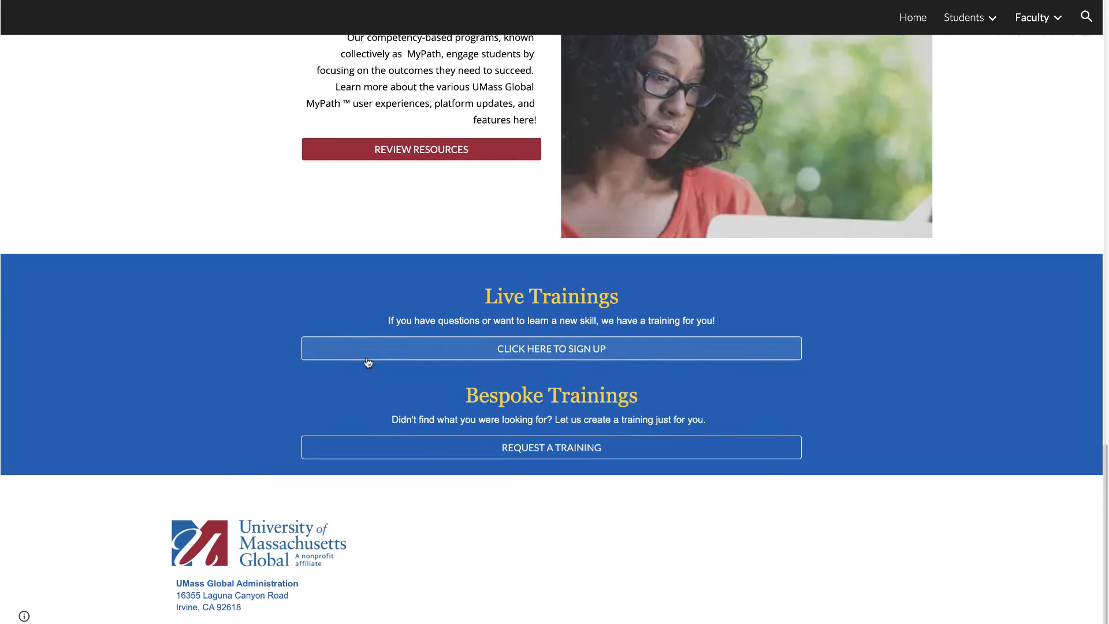
pyautogui.click(550, 348)
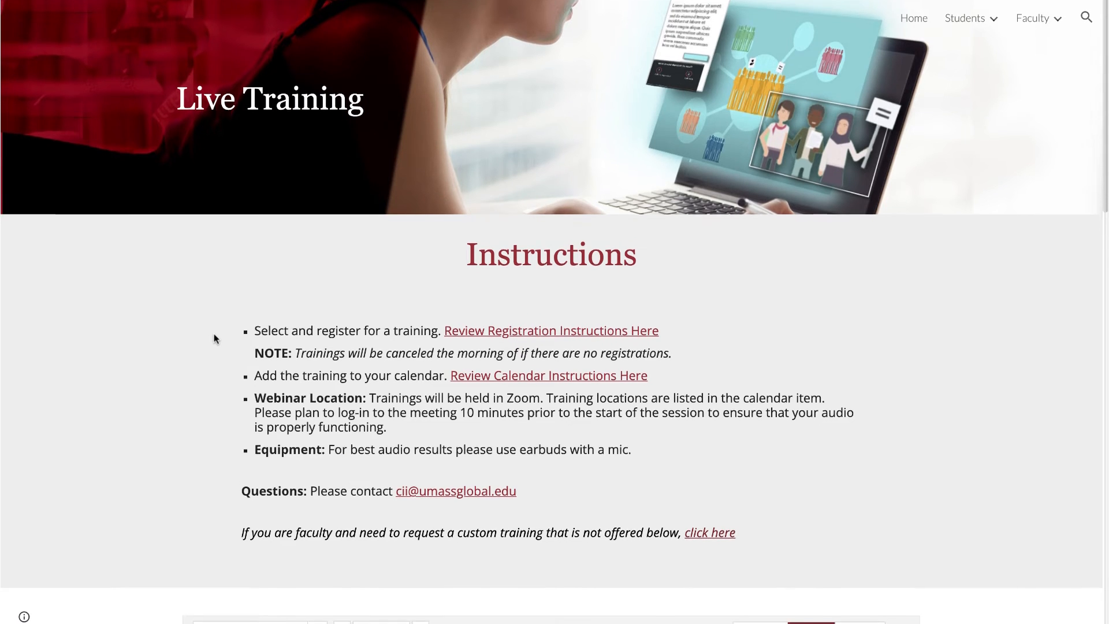
# Scroll the Live Training page through its instructions and scheduled sessions like Creating Podcasts and Advanced Zoom.
pyautogui.scroll(-3)
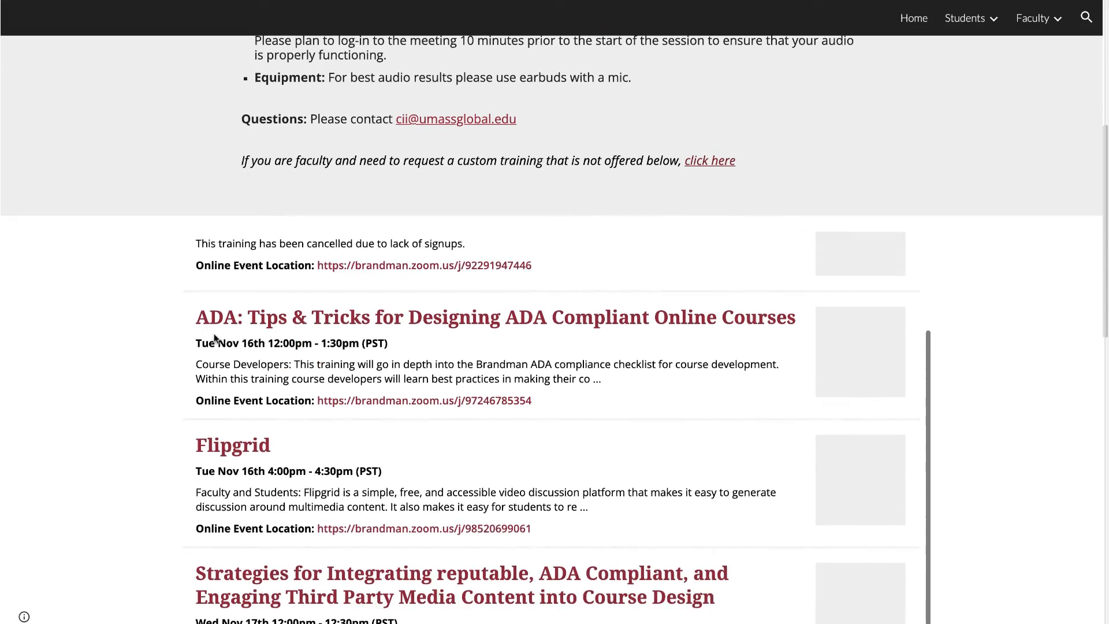
pyautogui.scroll(-3)
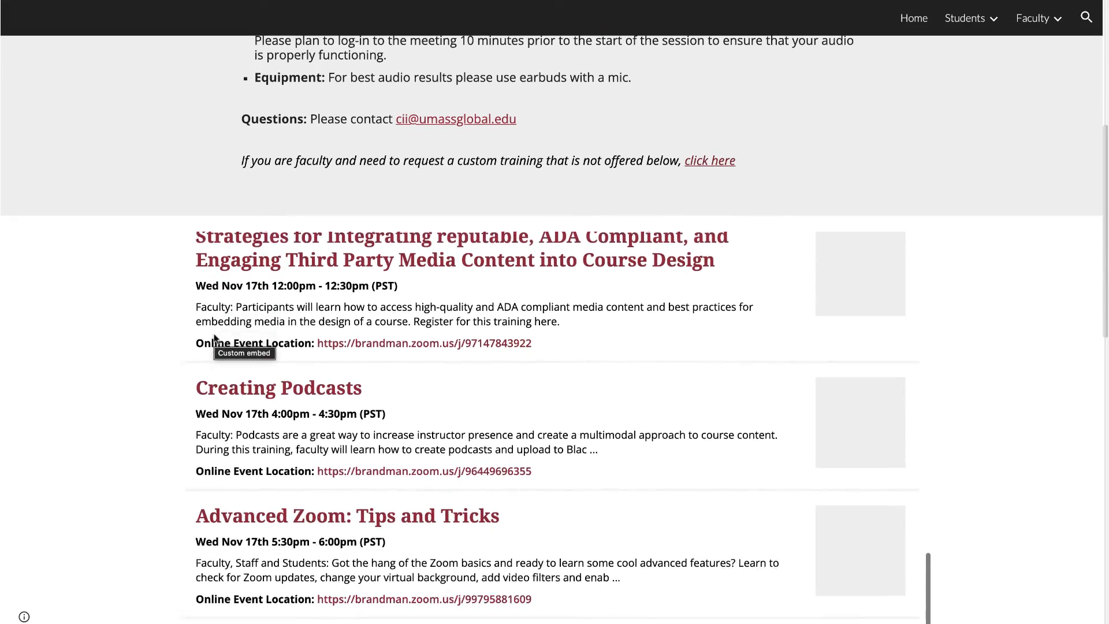
pyautogui.scroll(3)
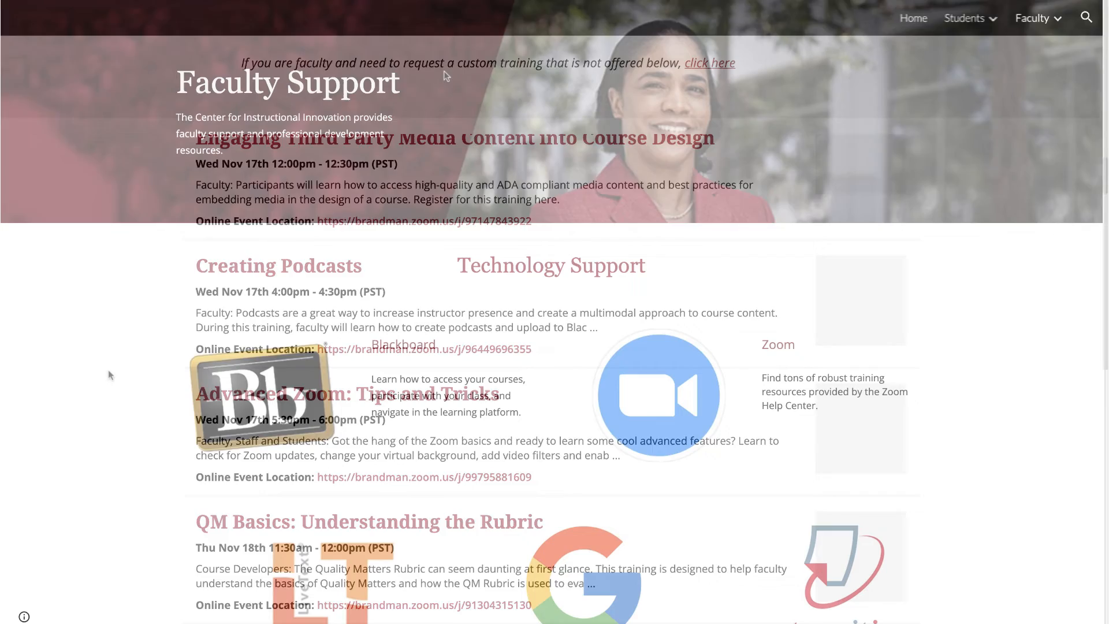